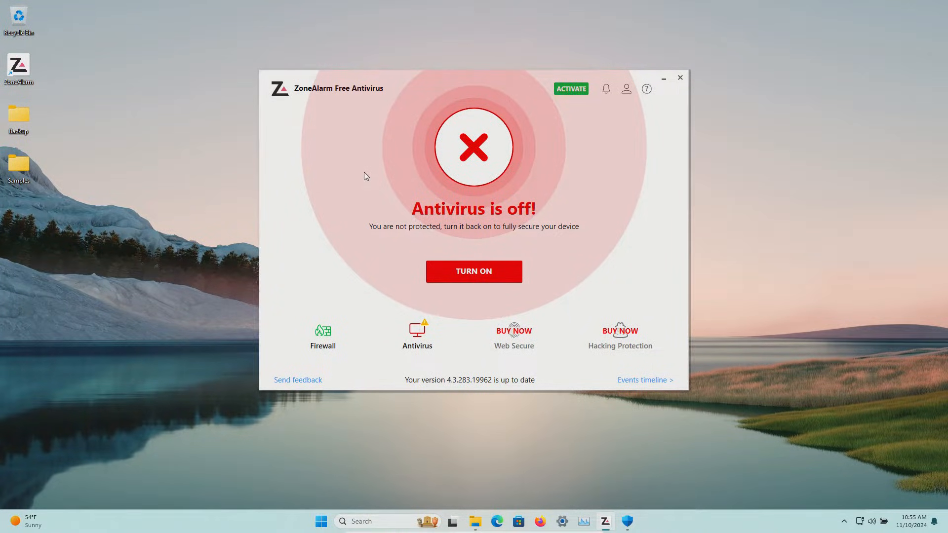
mouse_move(343, 101)
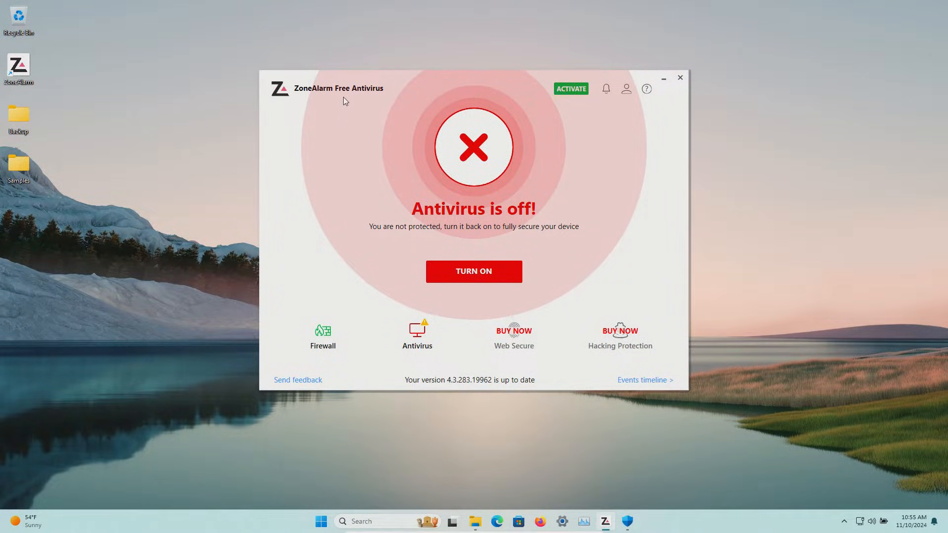
mouse_move(72, 151)
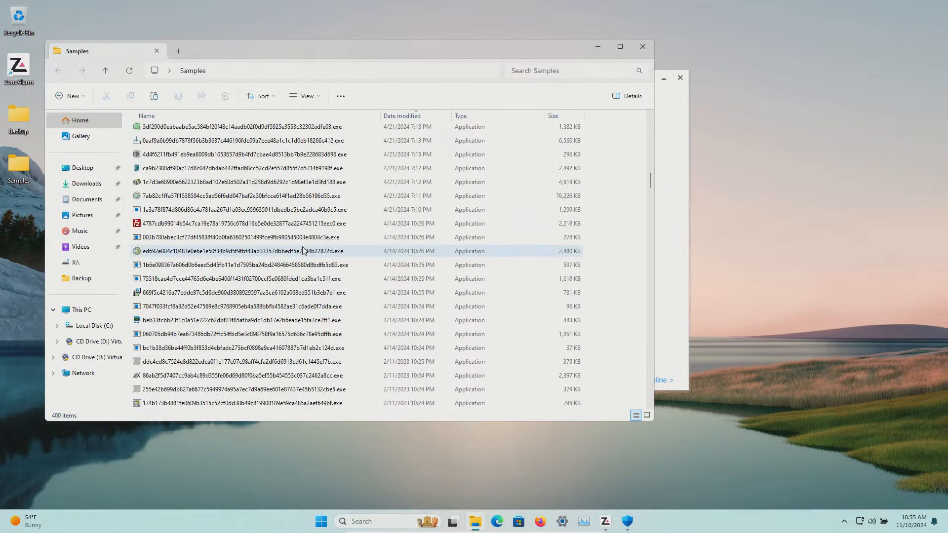
Close the Samples folder window and turn on ZoneAlarm antivirus protection
scroll("down", 3)
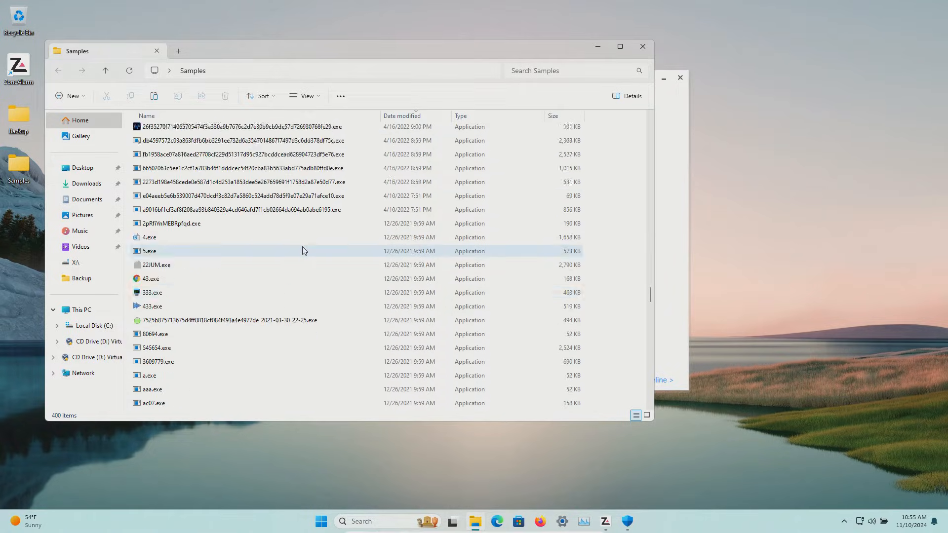
scroll("down", 3)
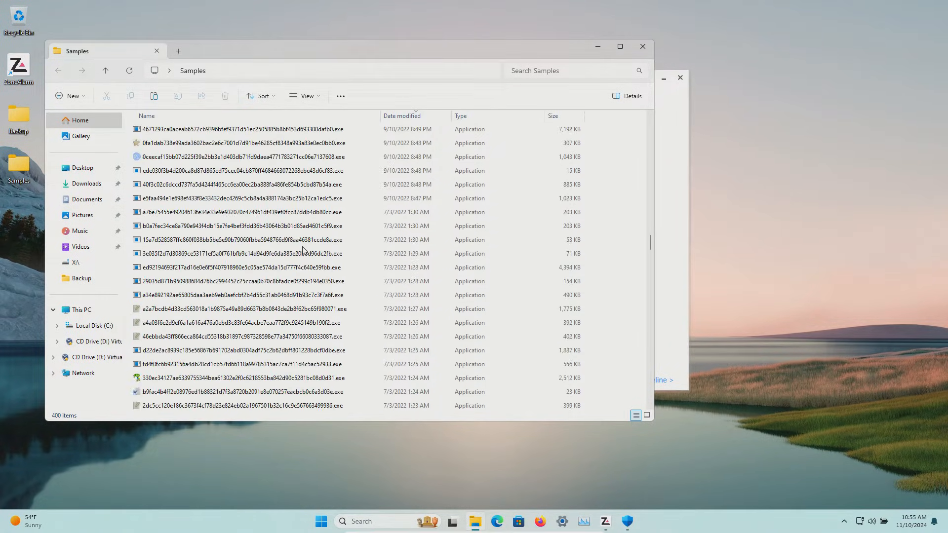
left_click(402, 116)
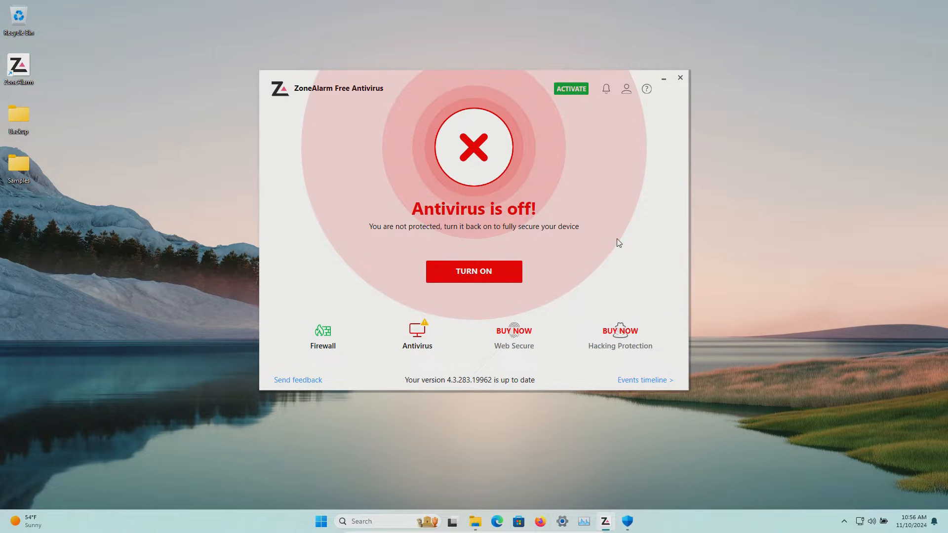
mouse_move(19, 167)
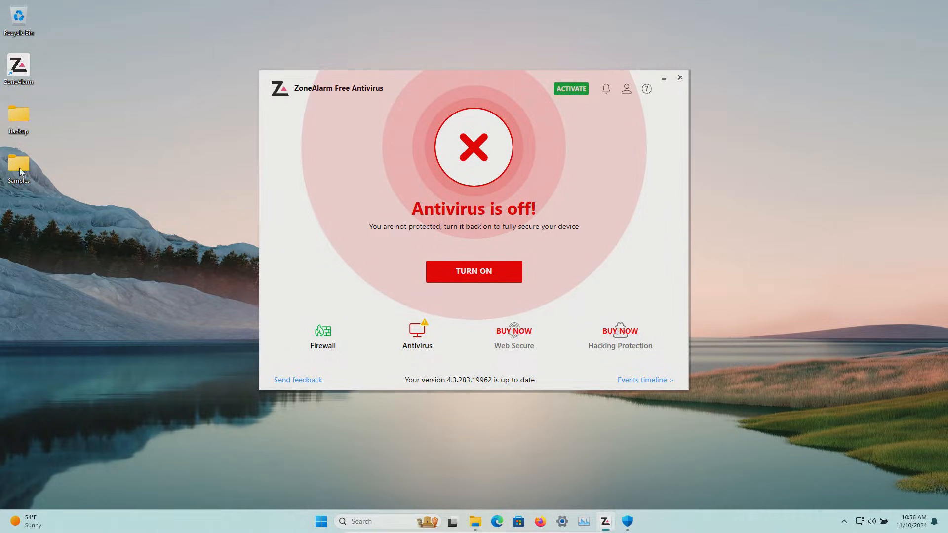
mouse_move(154, 199)
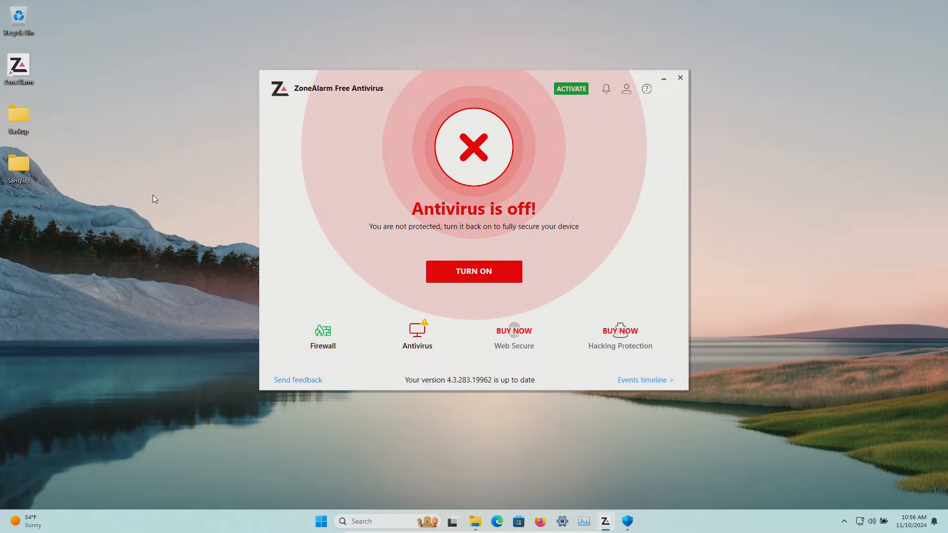
left_click(474, 271)
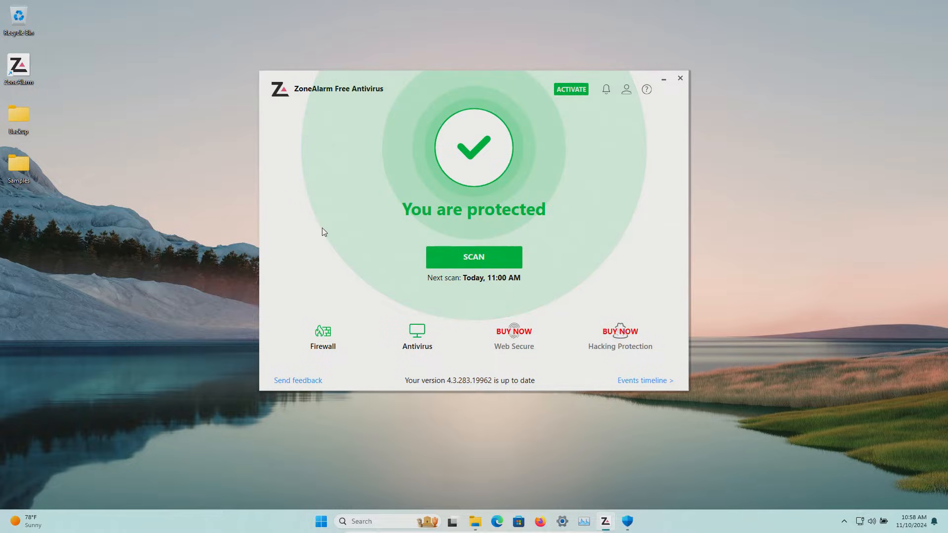
mouse_move(584, 265)
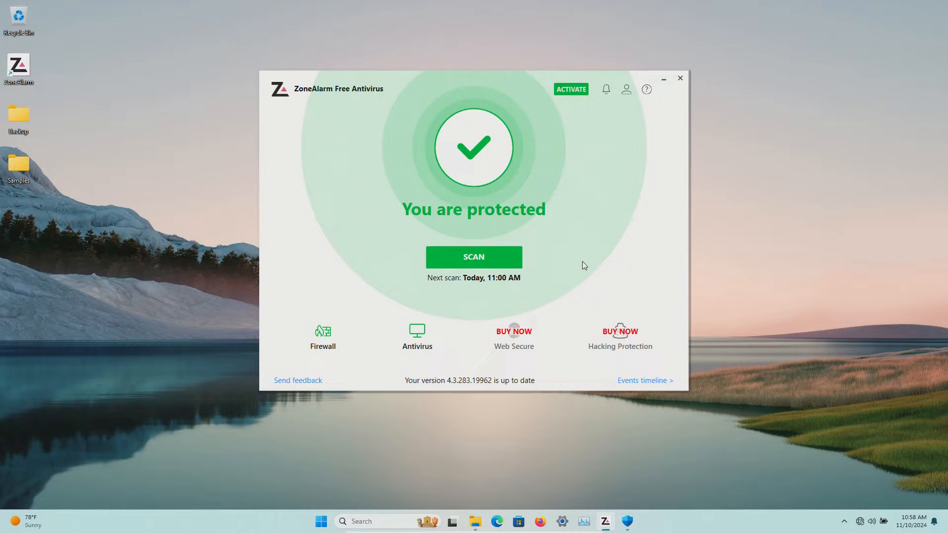
View antivirus details, check the Samples folder's 400-item count, and start a full scan
left_click(417, 336)
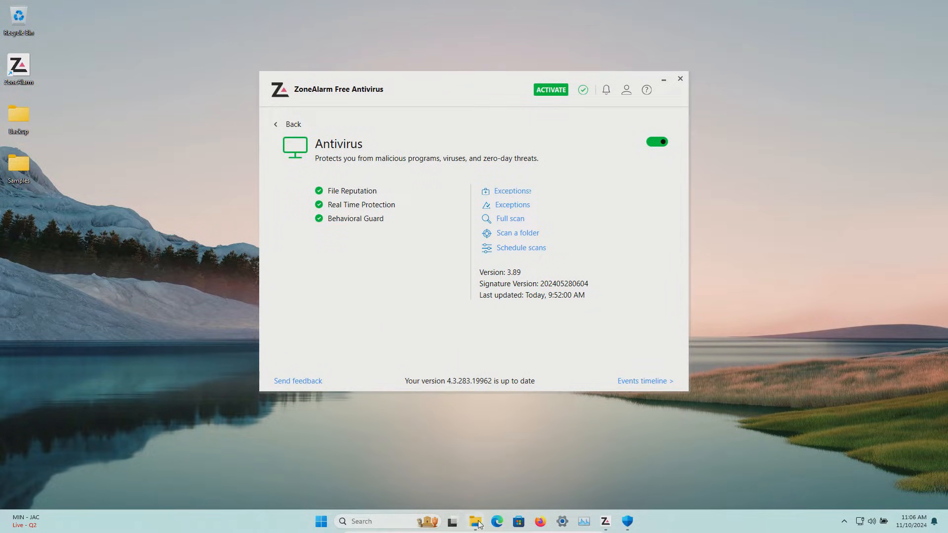
left_click(476, 522)
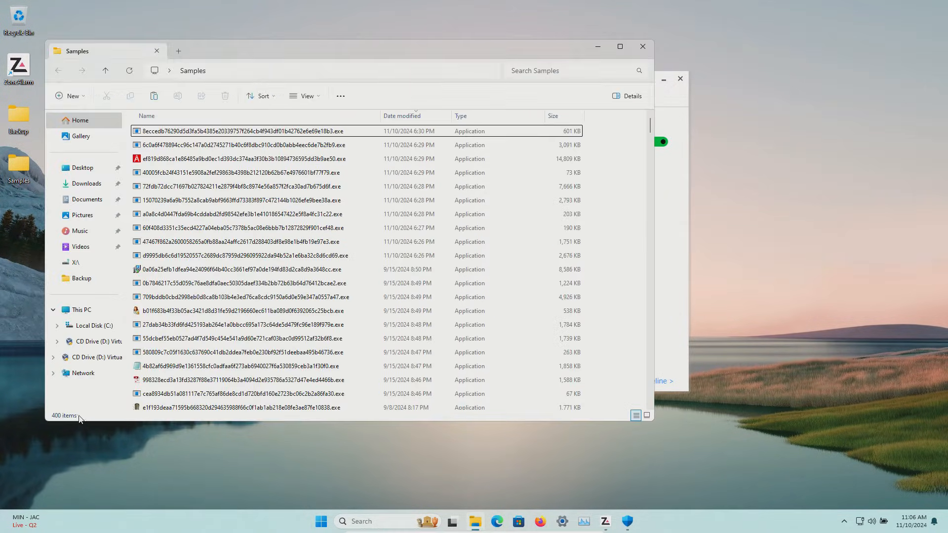
mouse_move(668, 234)
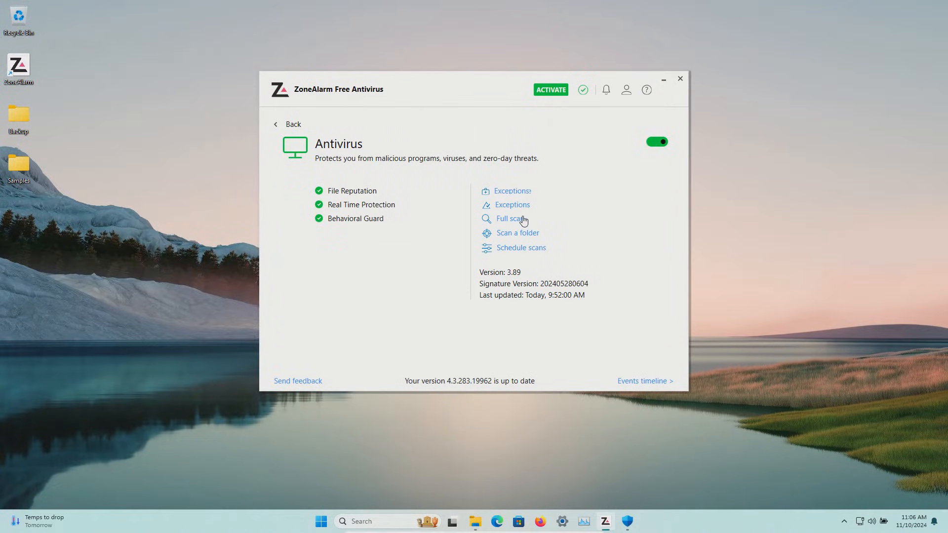
left_click(508, 219)
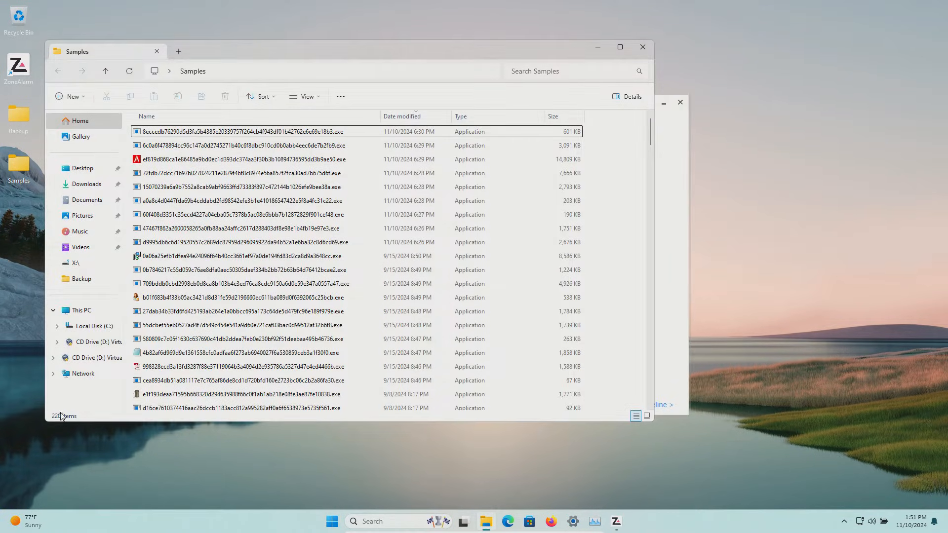
mouse_move(63, 415)
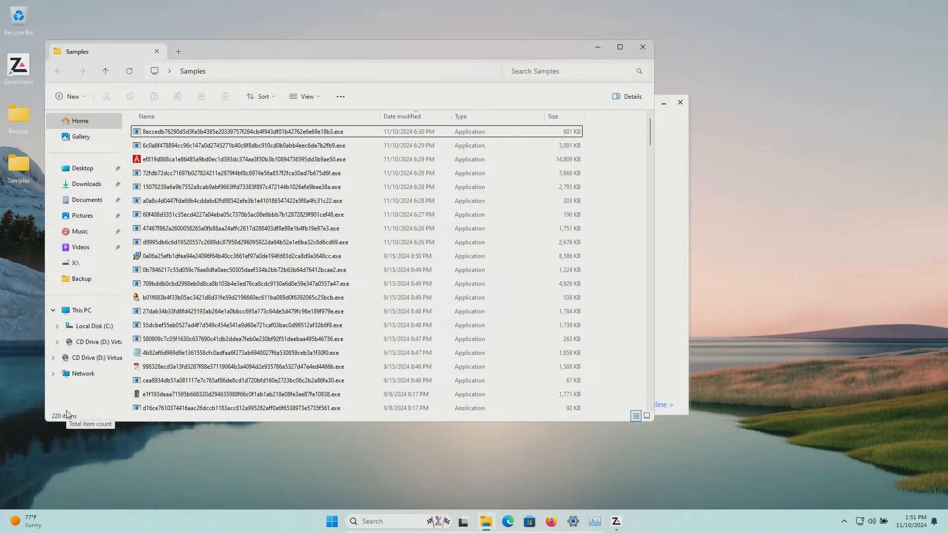
Scan the 220 remaining sample files with ZoneAlarm, then return to the Samples folder
right_click(18, 164)
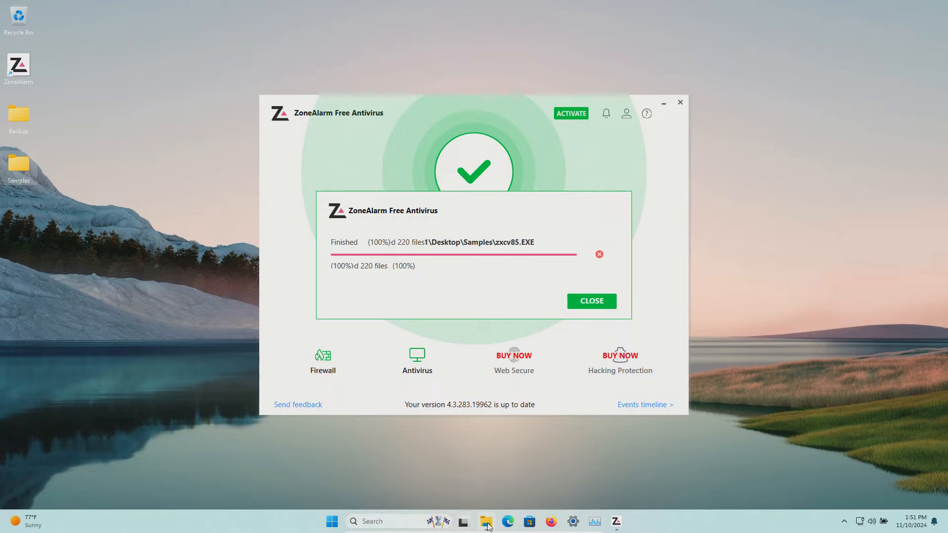
left_click(485, 522)
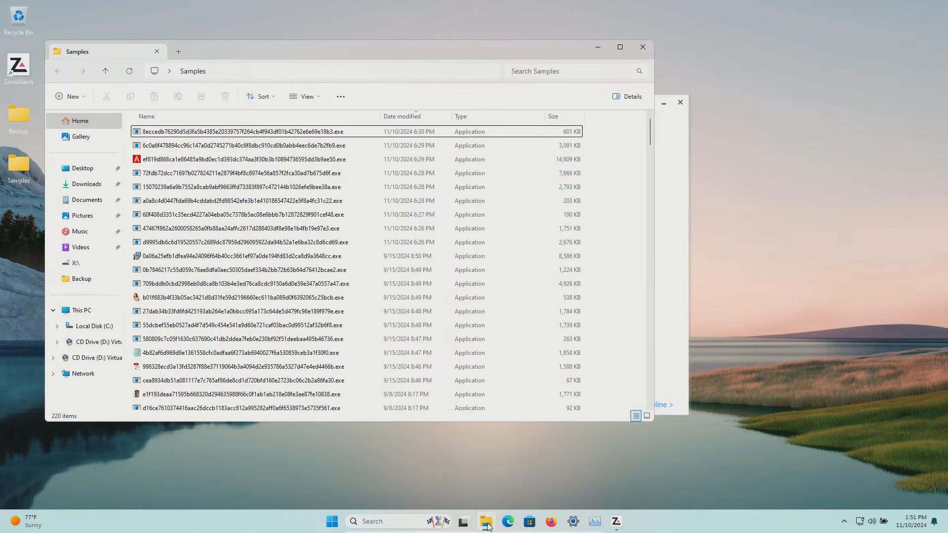
mouse_move(340, 200)
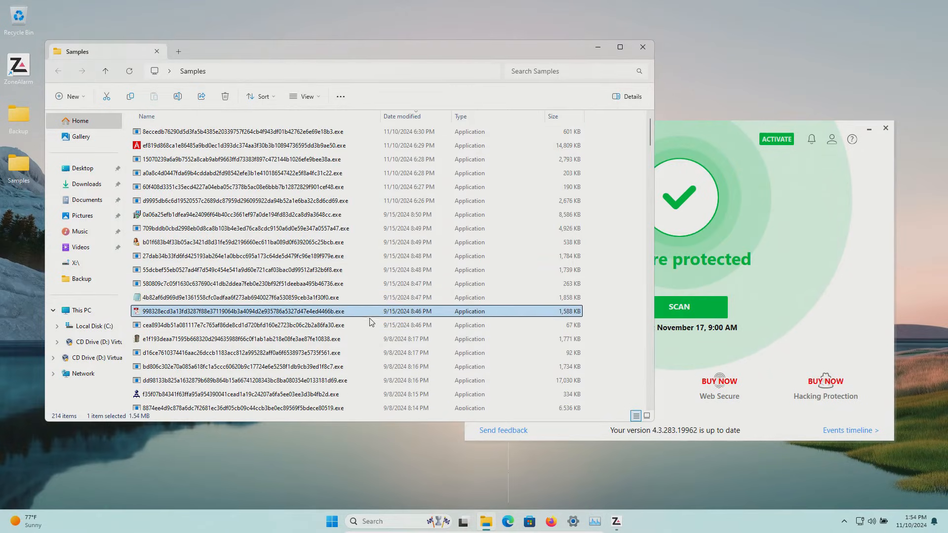
Scroll through the Samples folder to review its remaining items
scroll("down", 3)
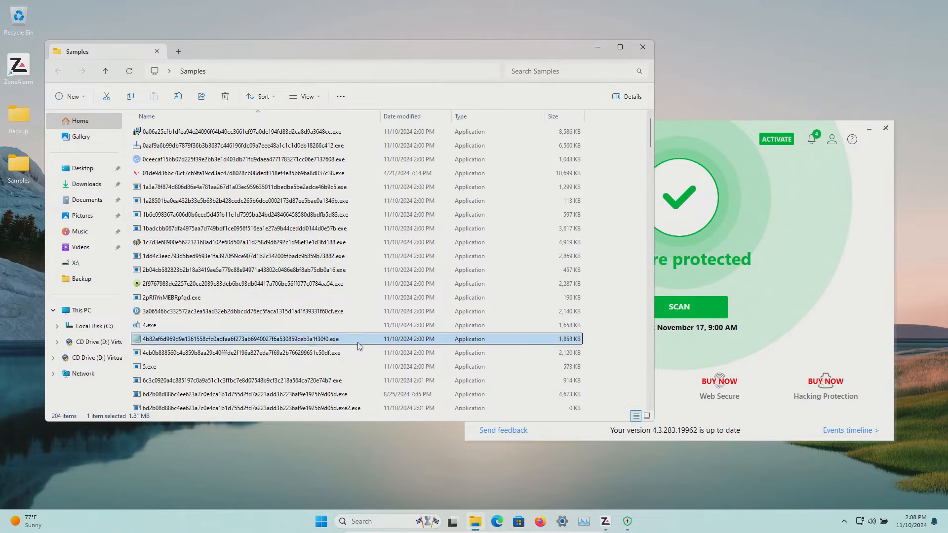
scroll("down", 3)
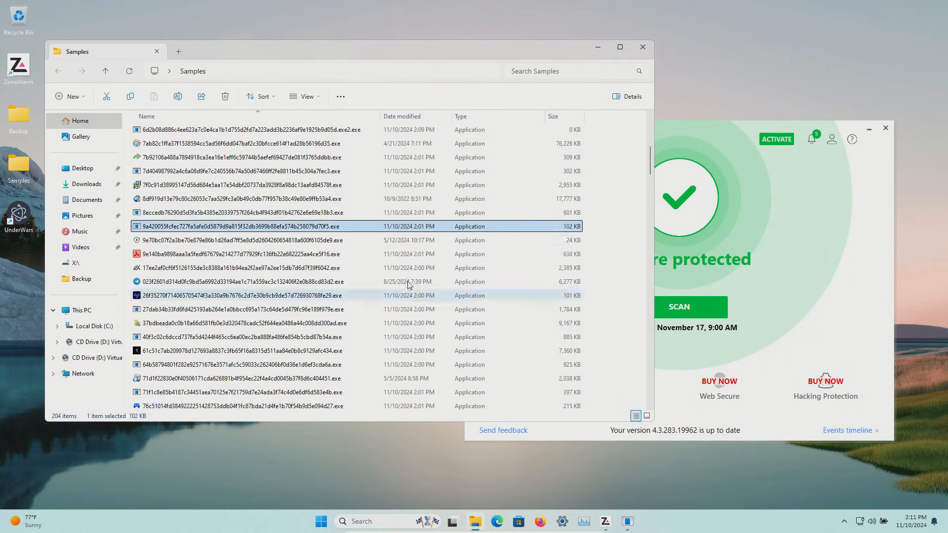
scroll("down", 3)
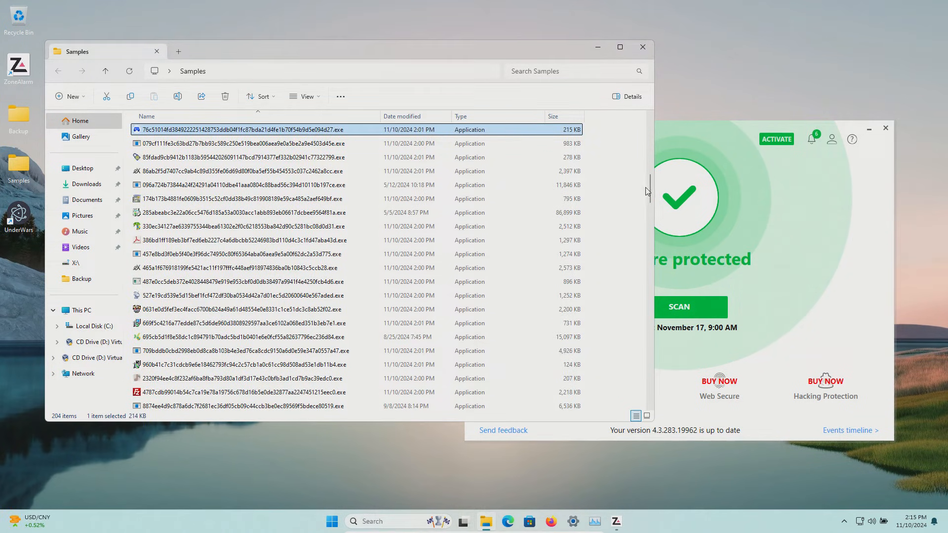
mouse_move(69, 418)
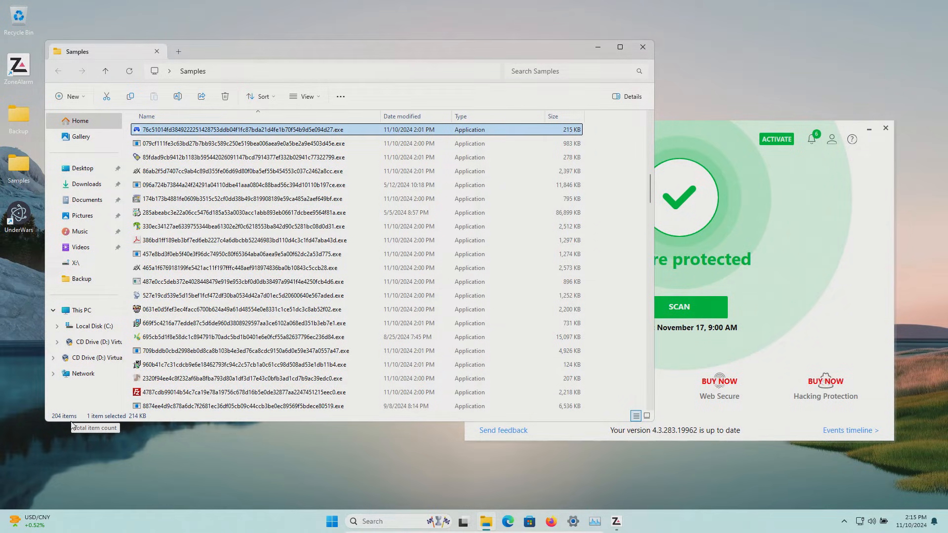
mouse_move(103, 408)
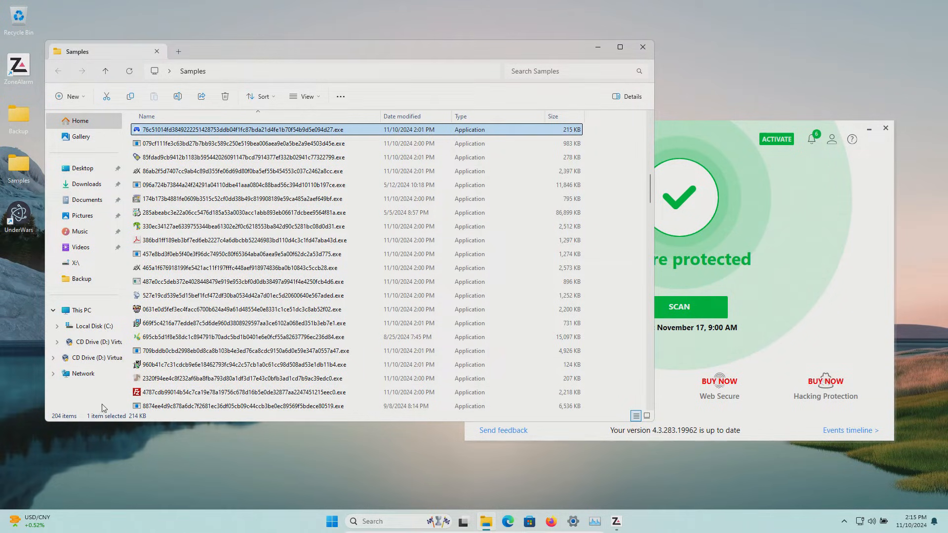
mouse_move(86, 417)
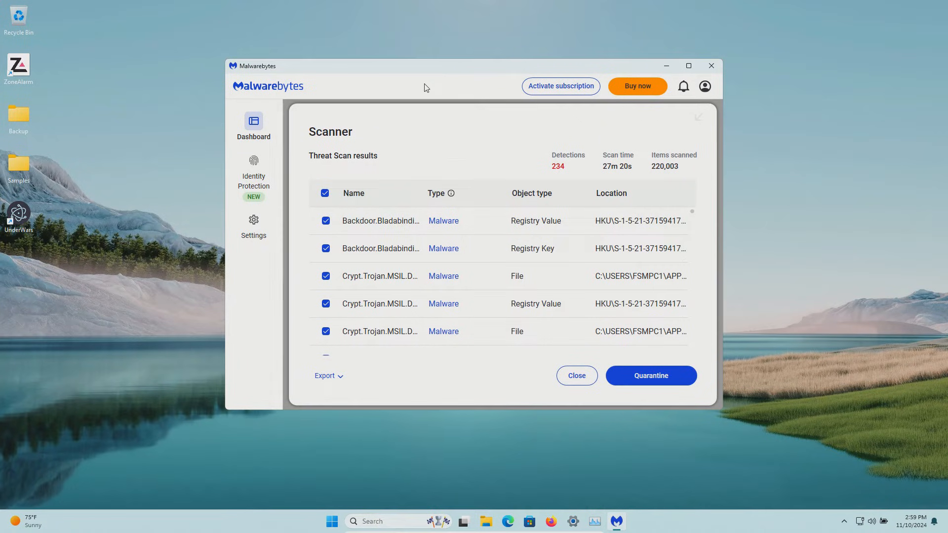
mouse_move(568, 170)
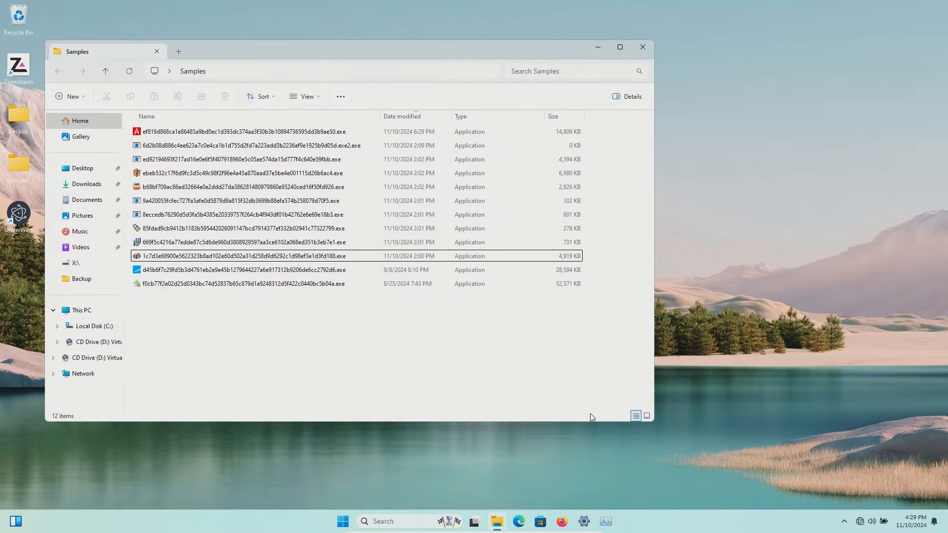
mouse_move(78, 421)
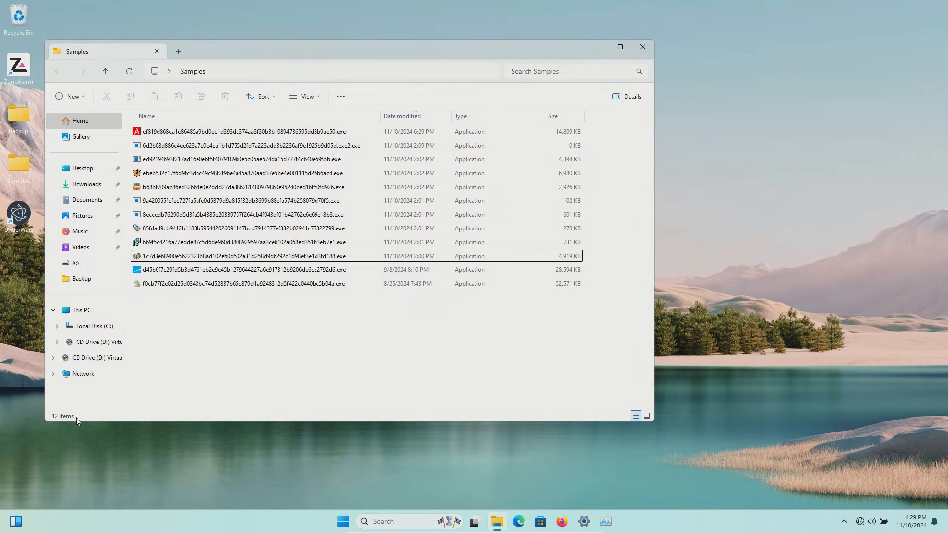
mouse_move(216, 399)
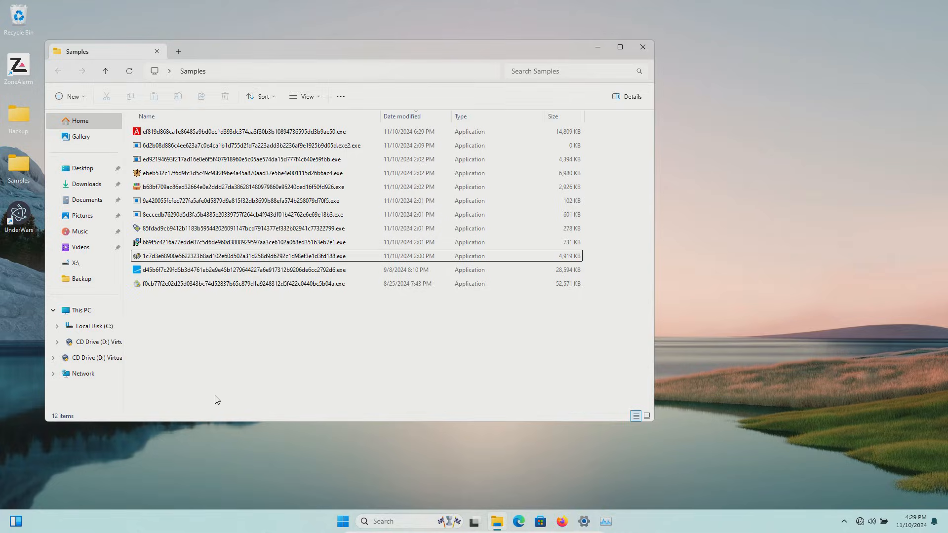
Reopen the ZoneAlarm dashboard from its desktop shortcut
double_click(19, 66)
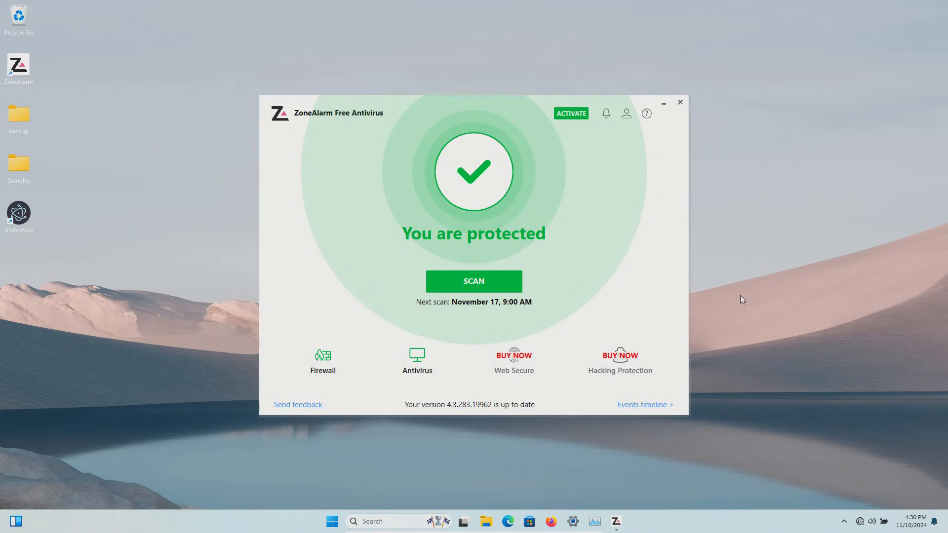